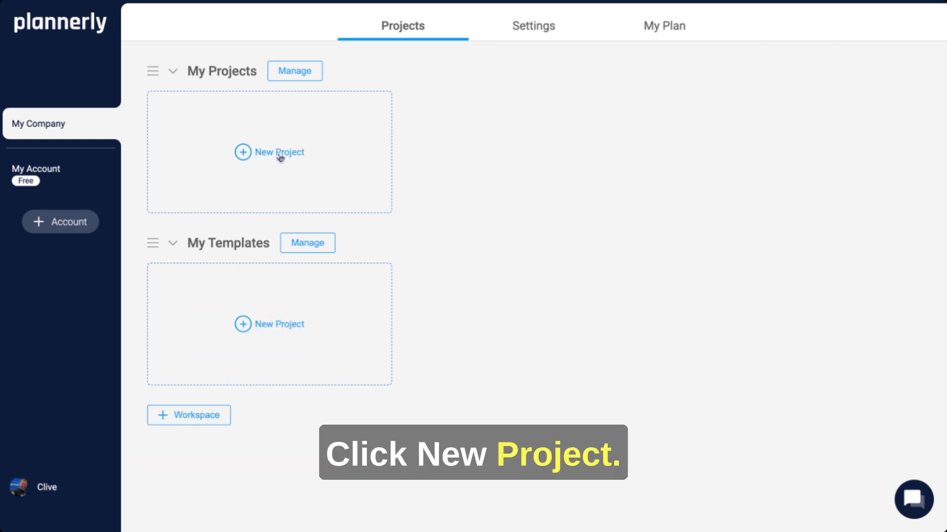
Step: Create a new project titled 'Skyline Residences' with all three modules
left_click(269, 152)
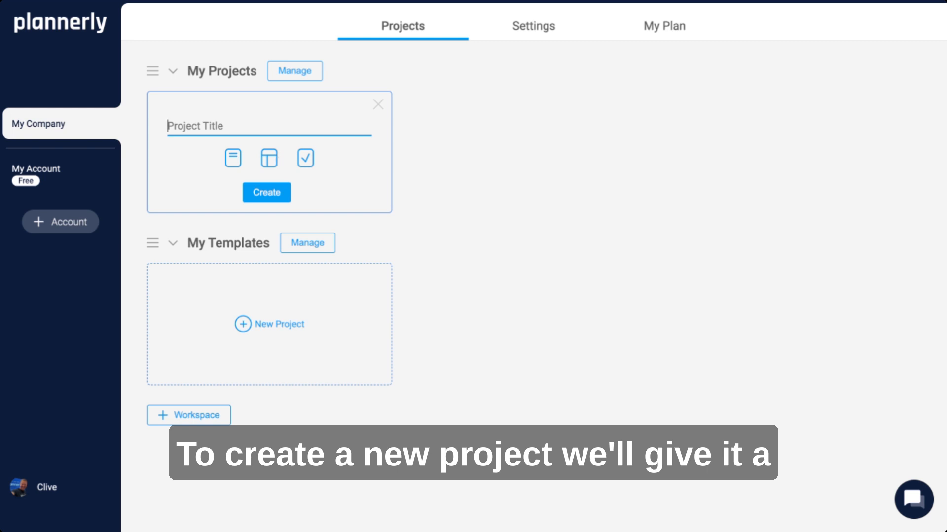
type("Skyline Residences")
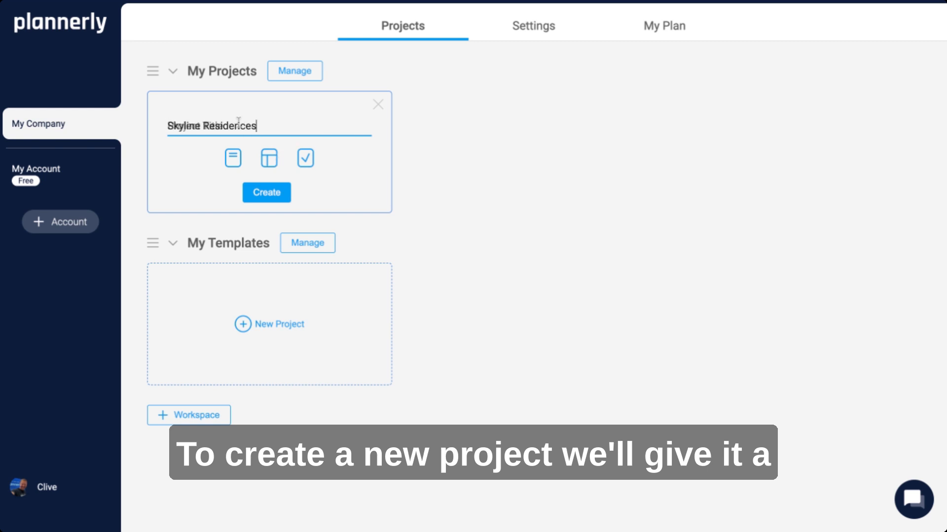
type("Skyline Residences")
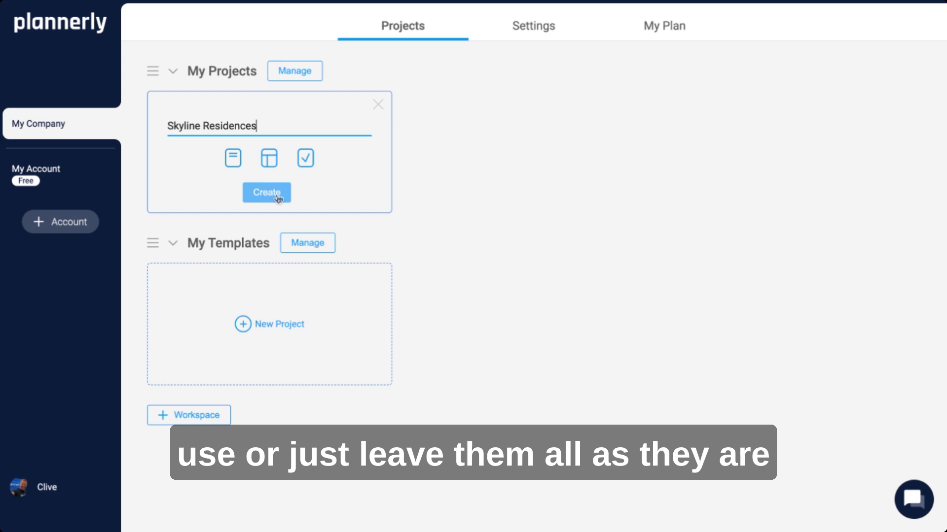
left_click(267, 193)
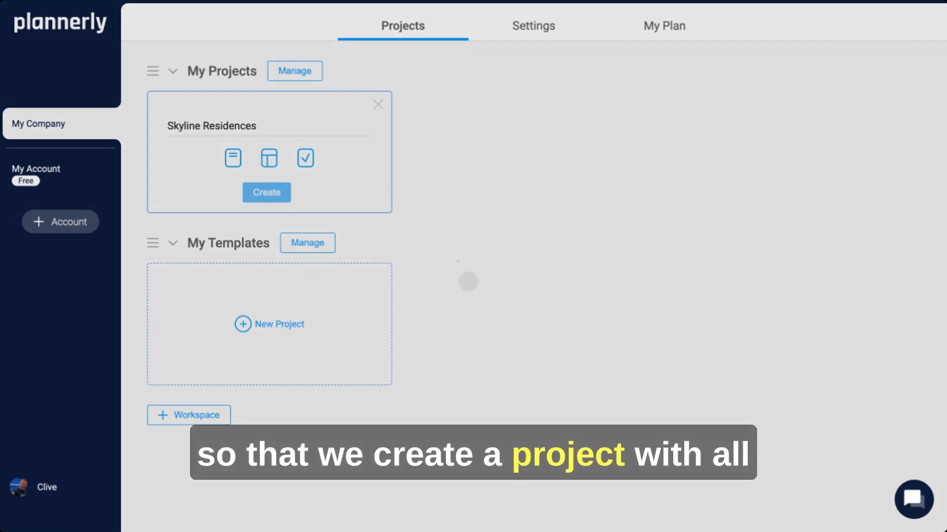
Step: Open the project in Docs, then hide and reshow the ISO 19650 template library
left_click(266, 192)
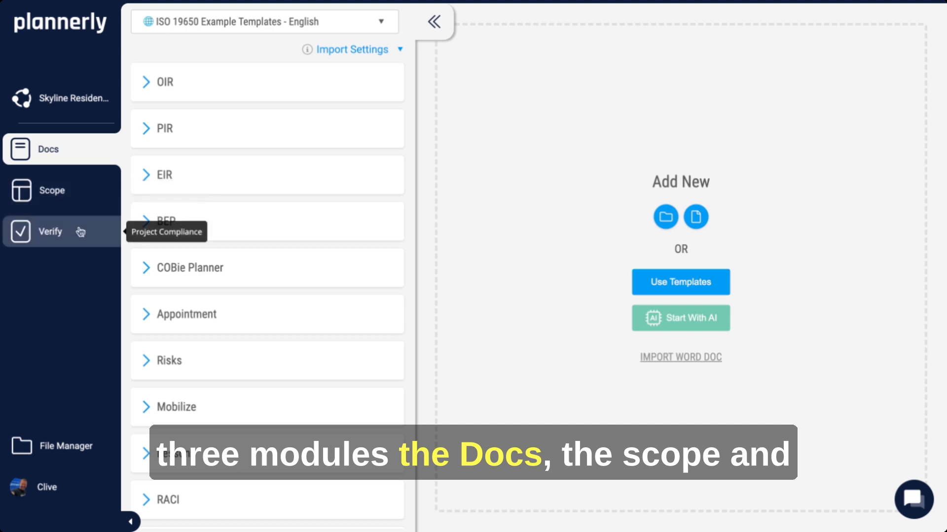
mouse_move(434, 22)
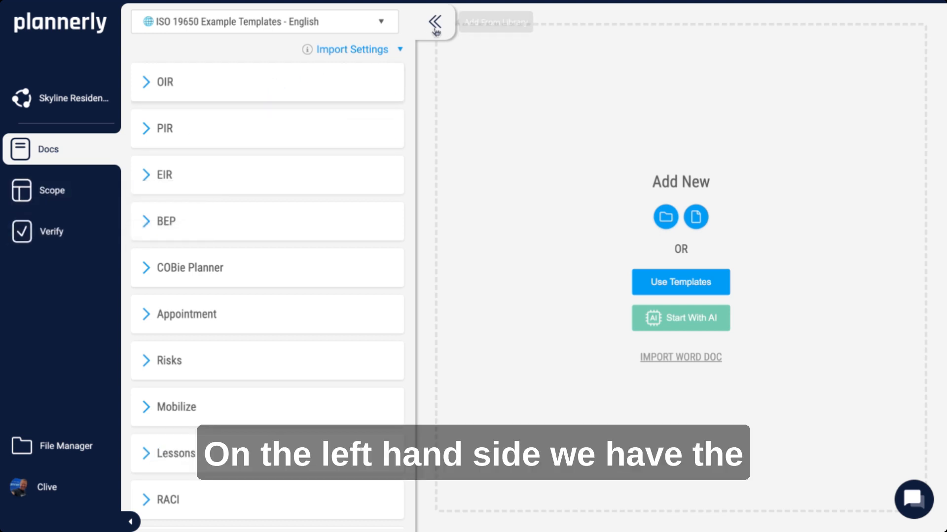
left_click(433, 22)
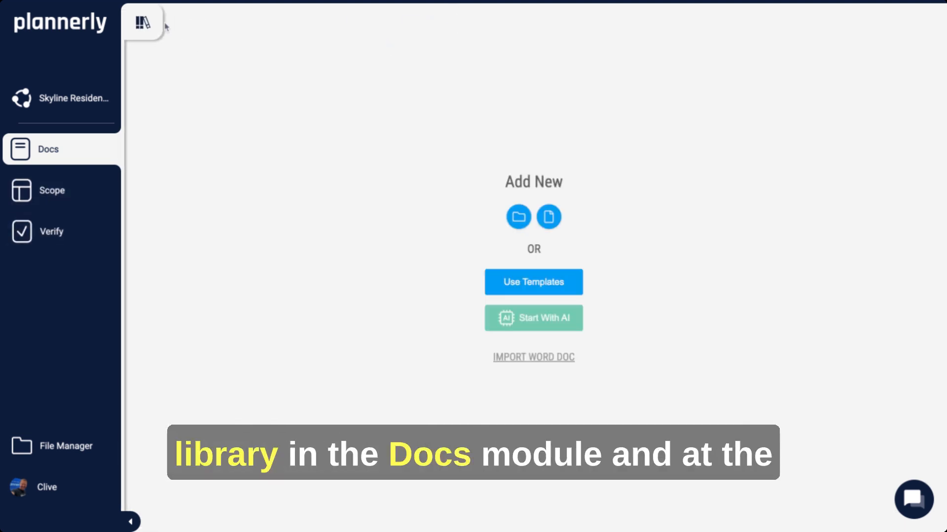
left_click(143, 23)
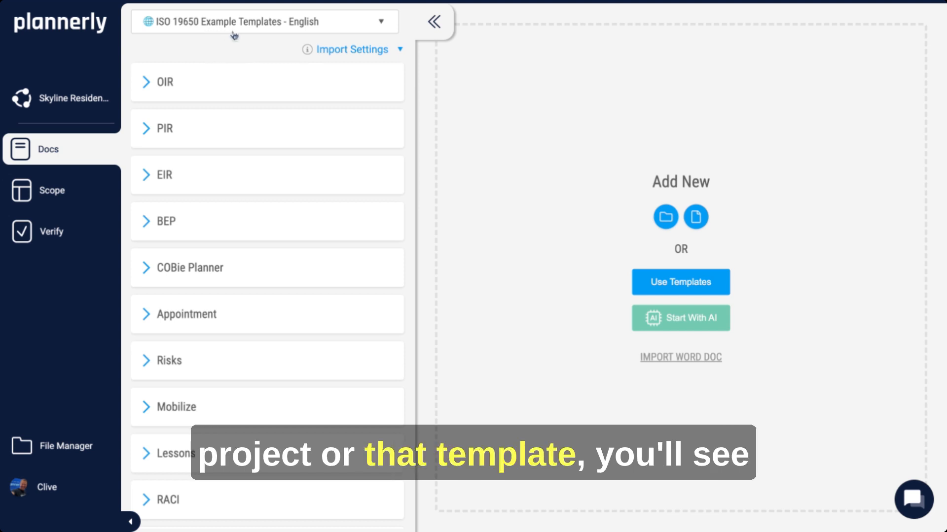
mouse_move(237, 319)
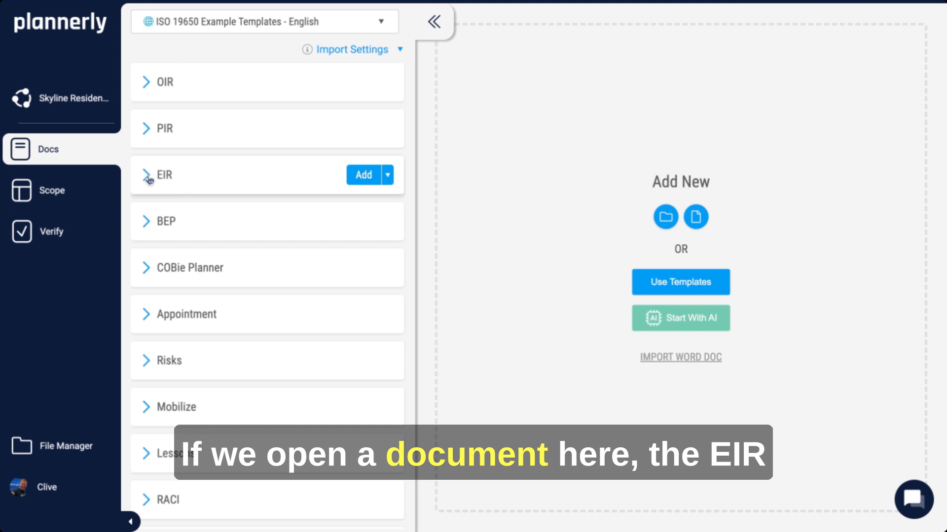
Step: Preview the EIR template's sections and add the entire EIR to the project
left_click(164, 175)
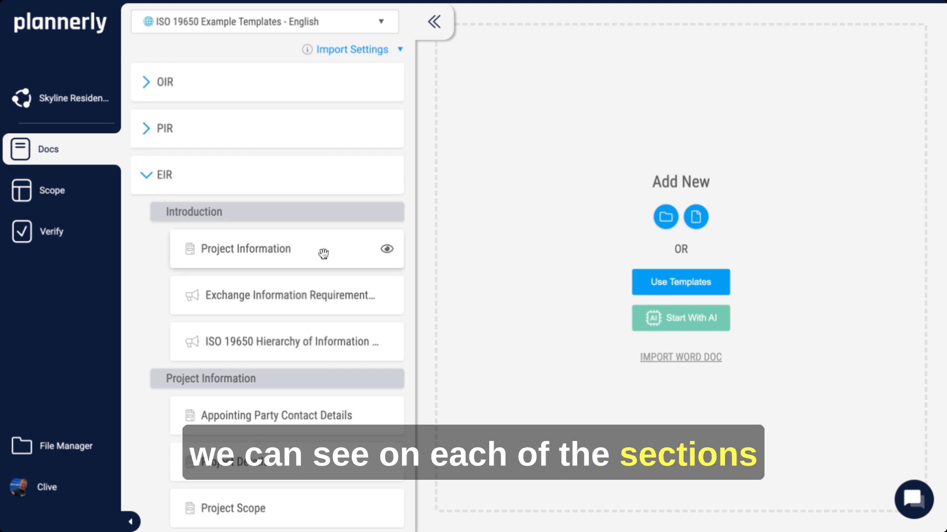
mouse_move(387, 248)
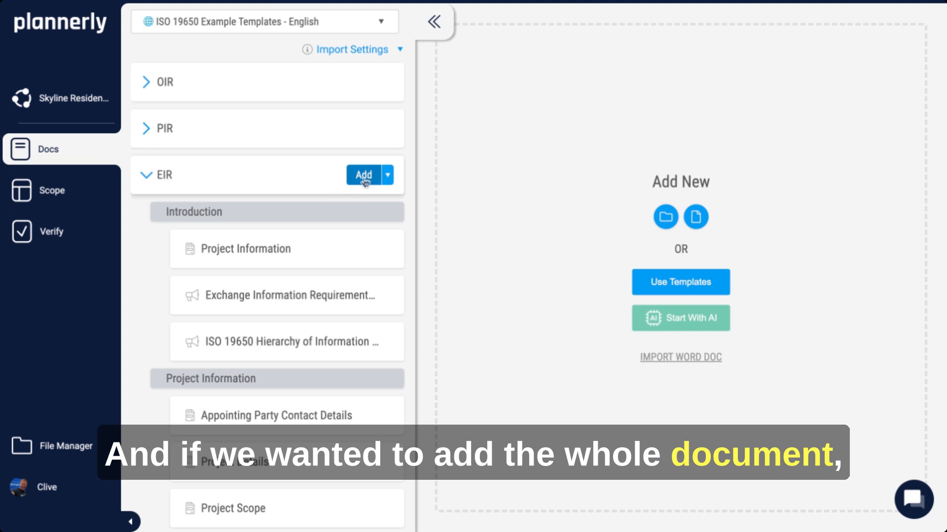
left_click(362, 175)
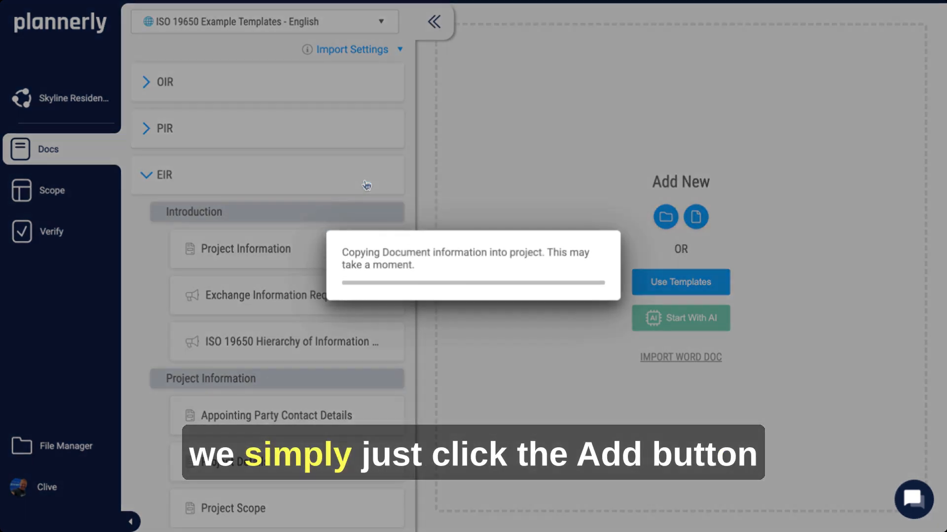
left_click(362, 175)
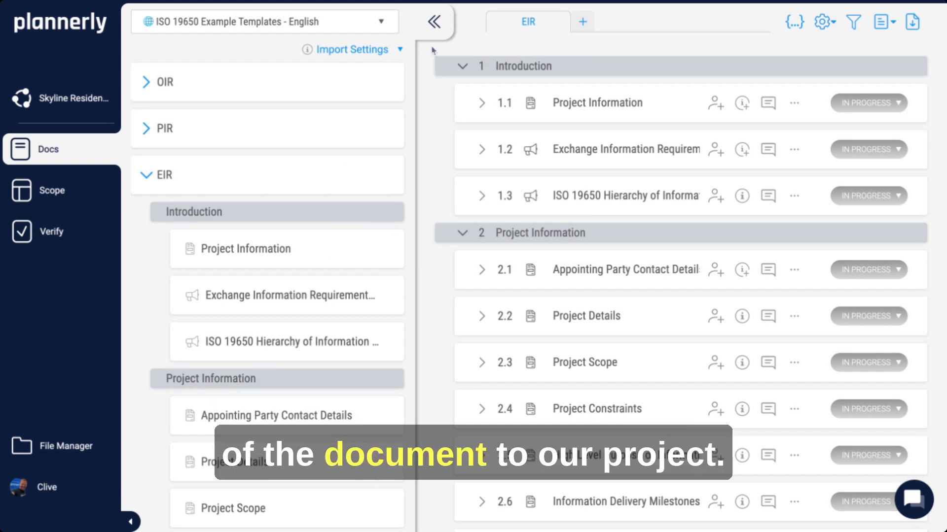
Step: Hide the library to view section 1.1 Project Information's smart fields, then reopen it
left_click(432, 22)
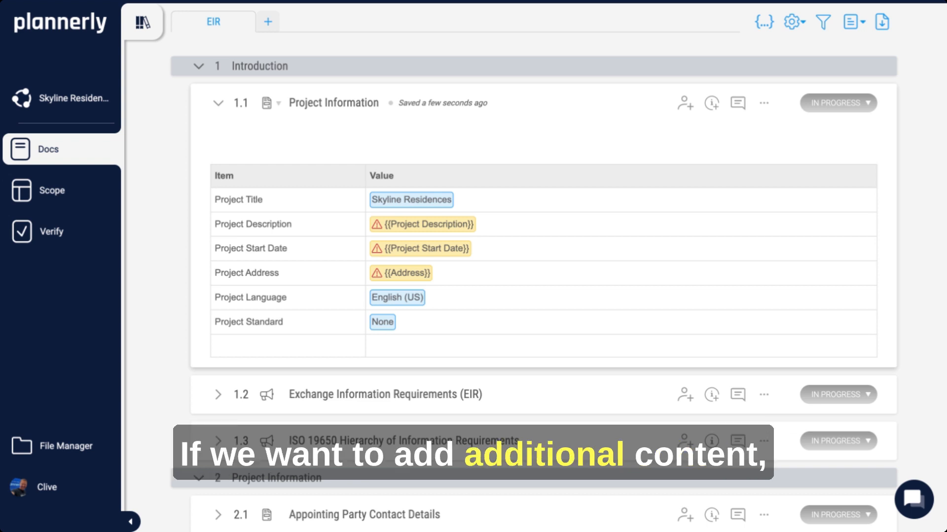
left_click(142, 23)
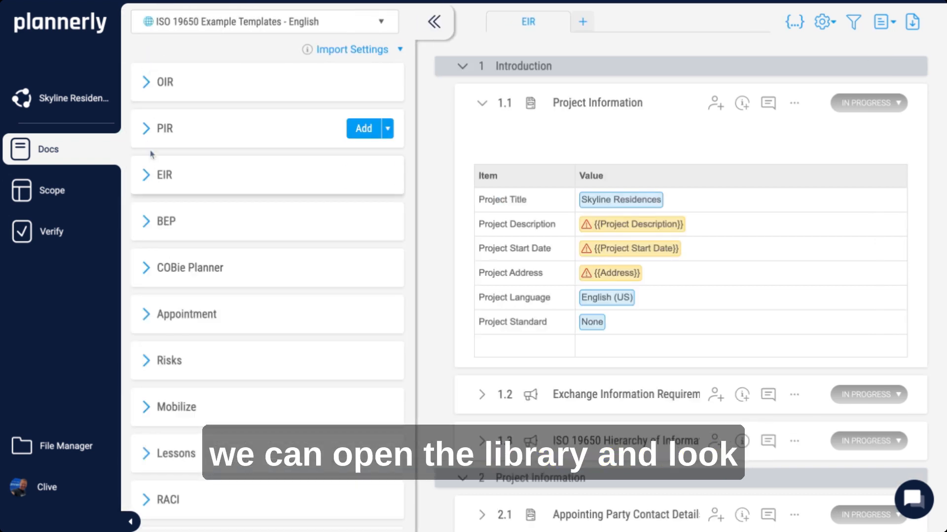
Step: Add the BEP template from the library as a second project document
left_click(164, 128)
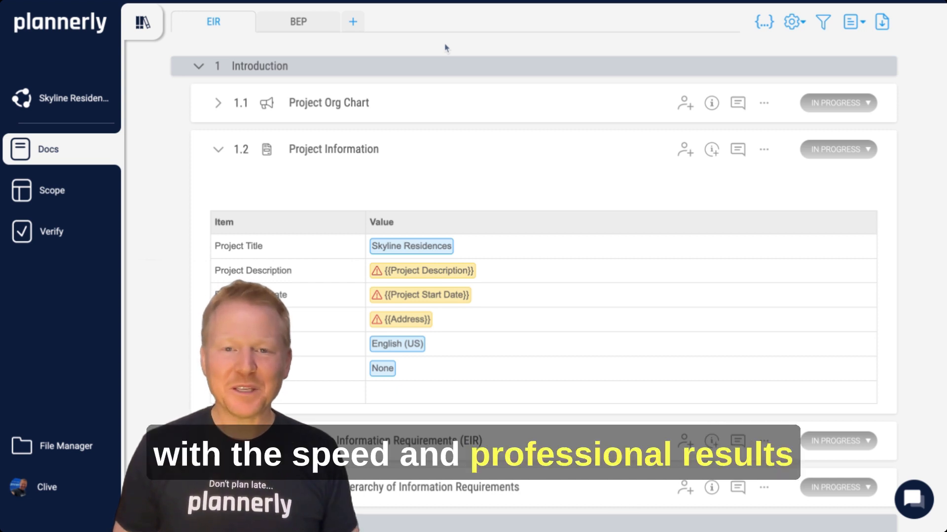
scroll("down", 3)
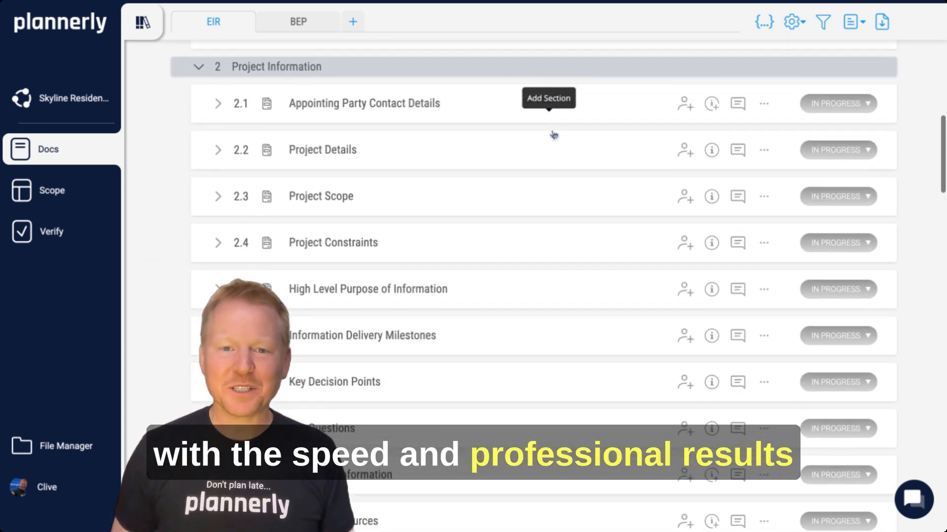
scroll("down", 3)
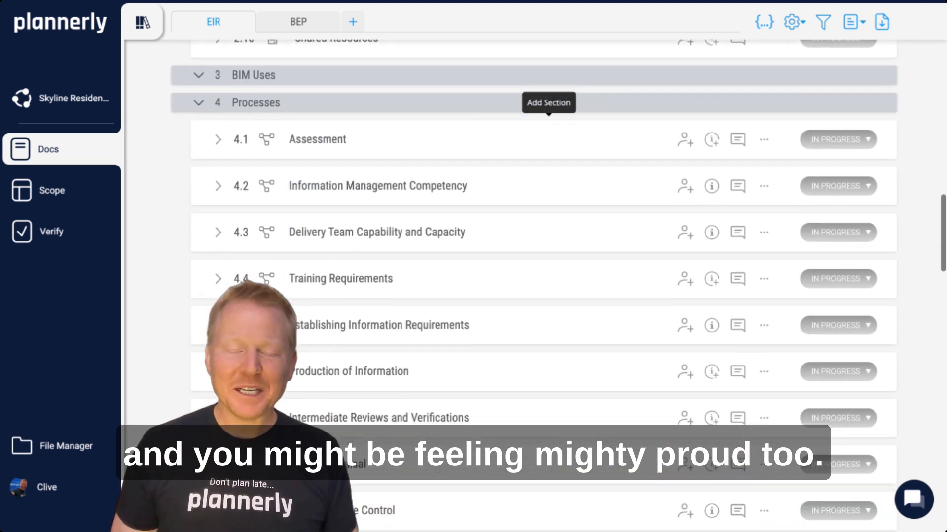
scroll("down", 3)
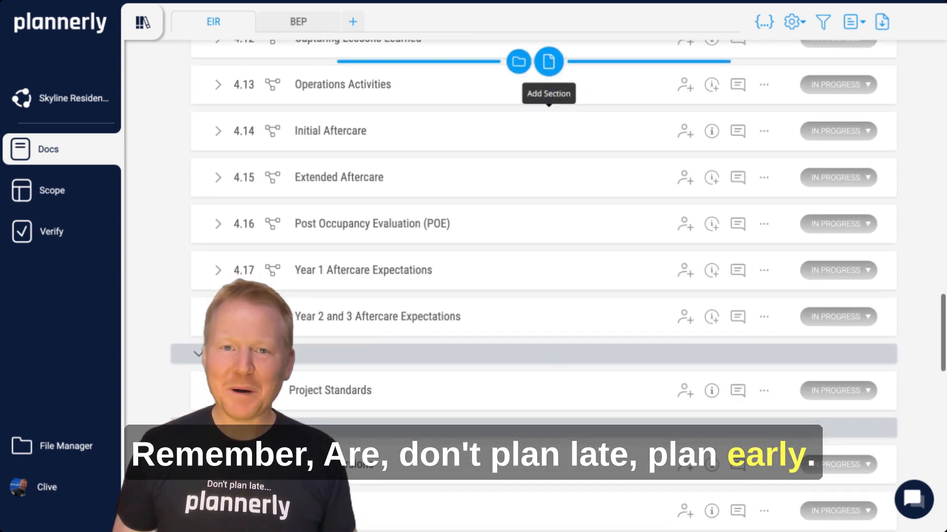